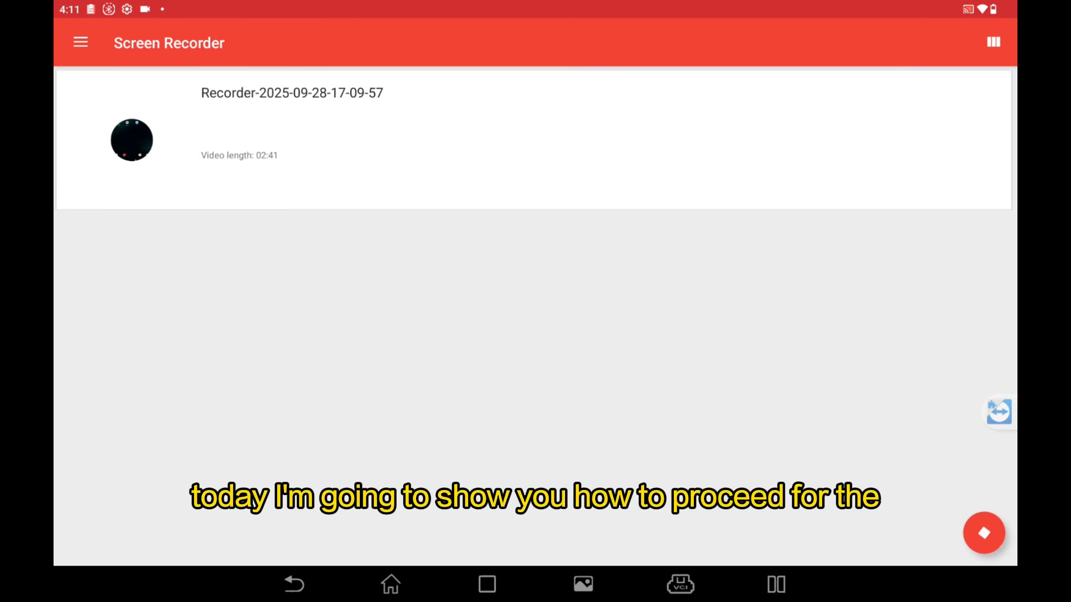
- Leave the Screen Recorder list and bring up the LAUNCH diagnostic home screen
click(984, 533)
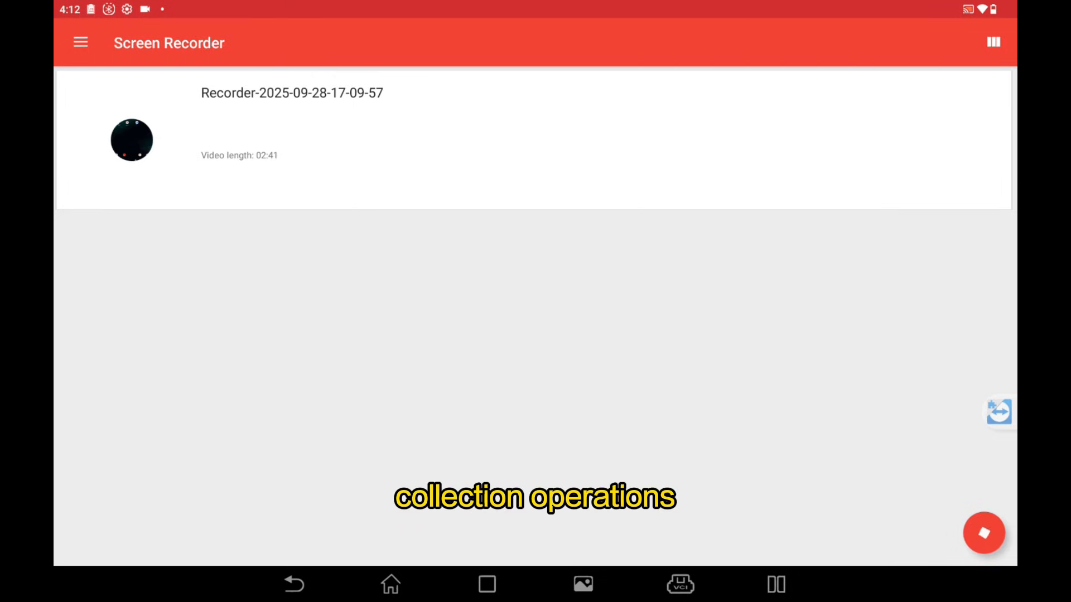
click(983, 532)
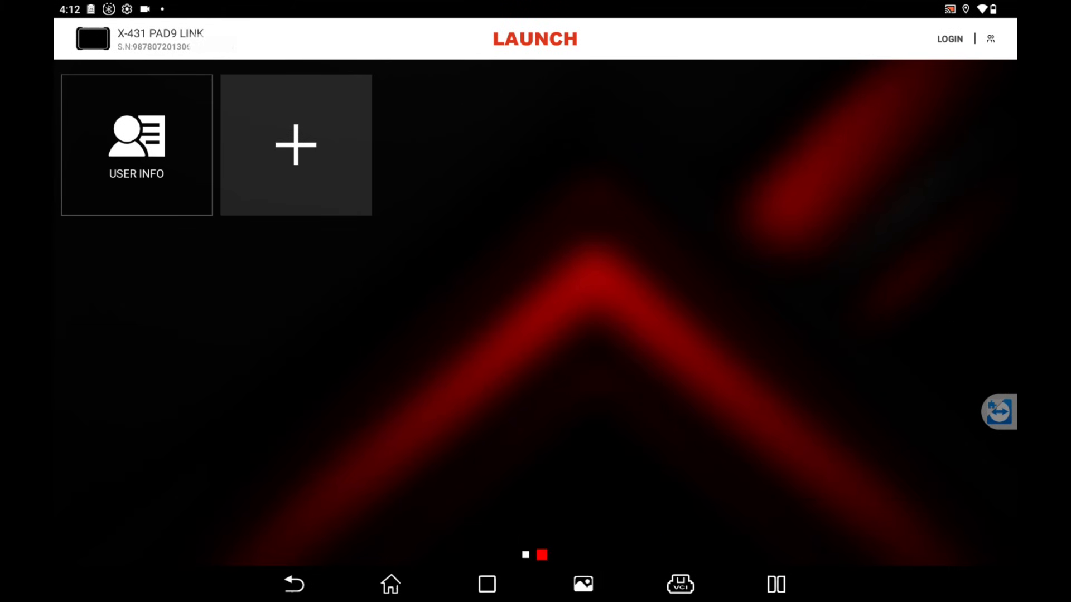
- Swipe to the second home page and open USER INFO with its VCI options
scroll(left, 3)
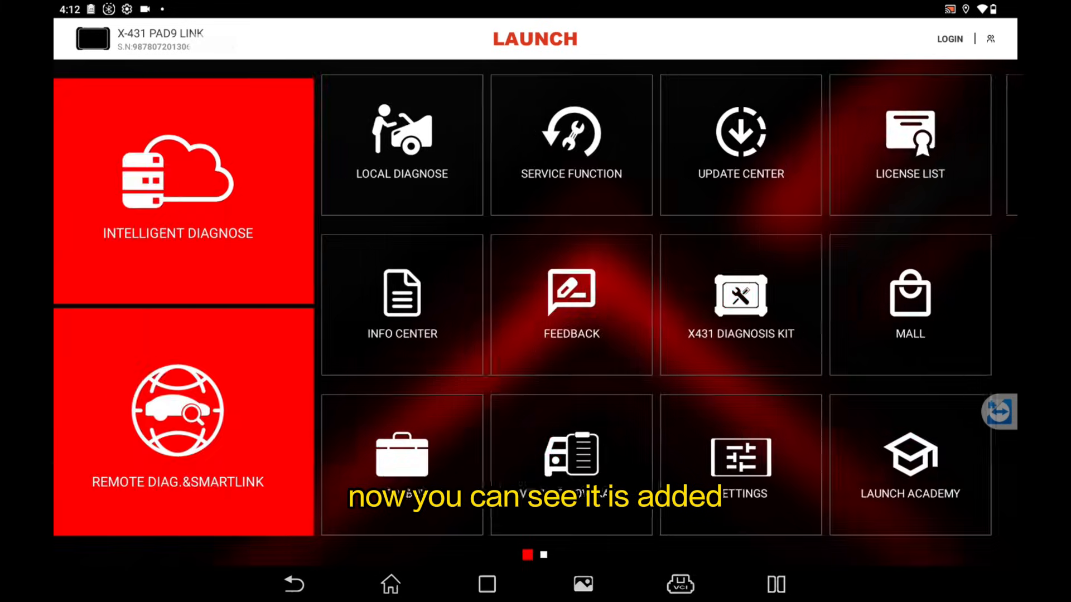
scroll(left, 3)
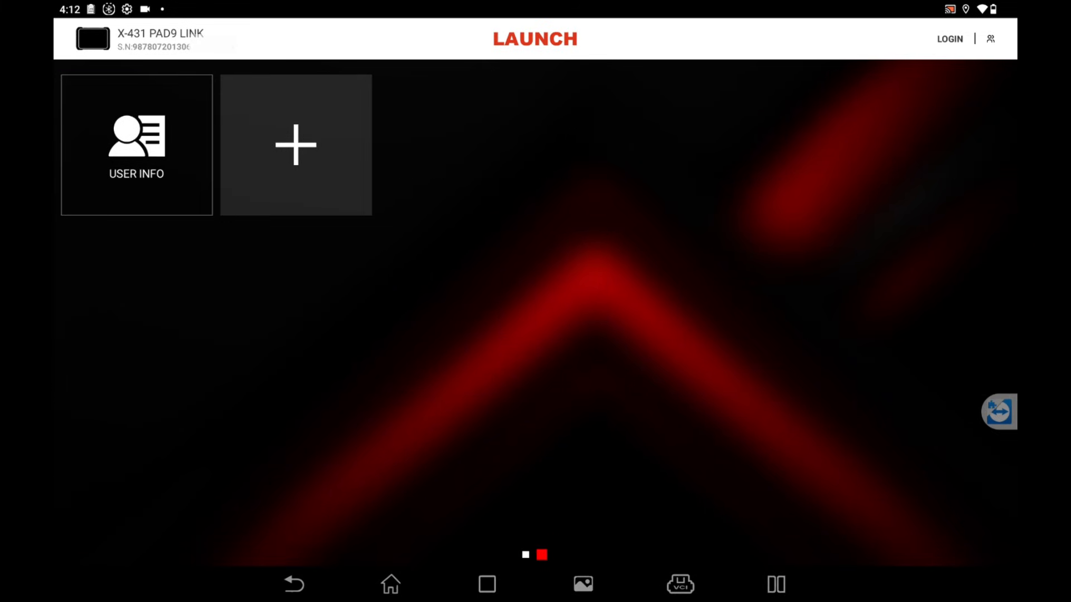
click(136, 144)
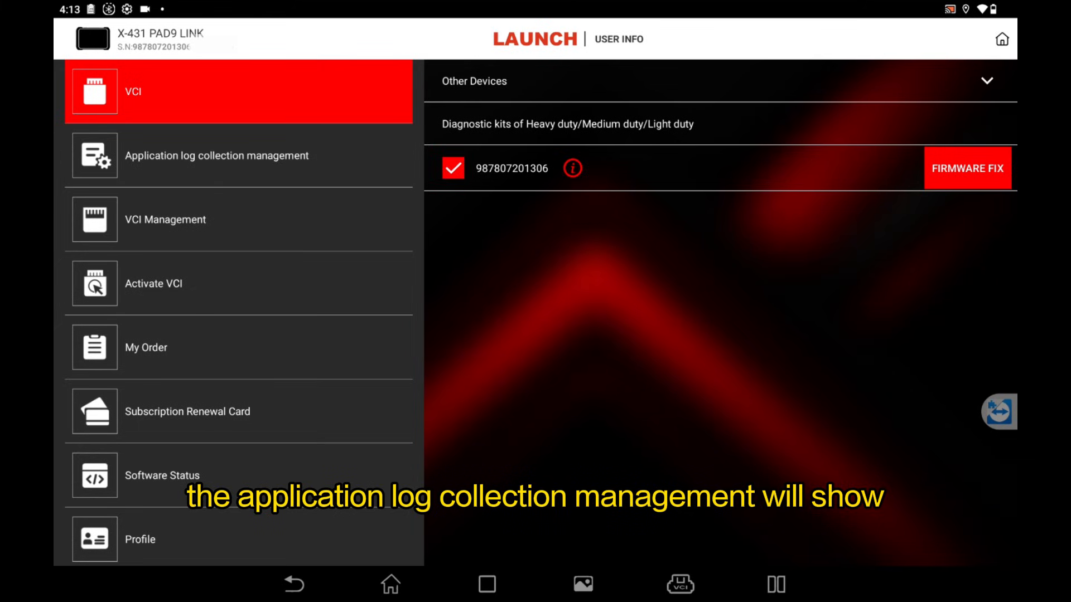
- In Application log collection management, untick and re-tick Collection app log
click(216, 155)
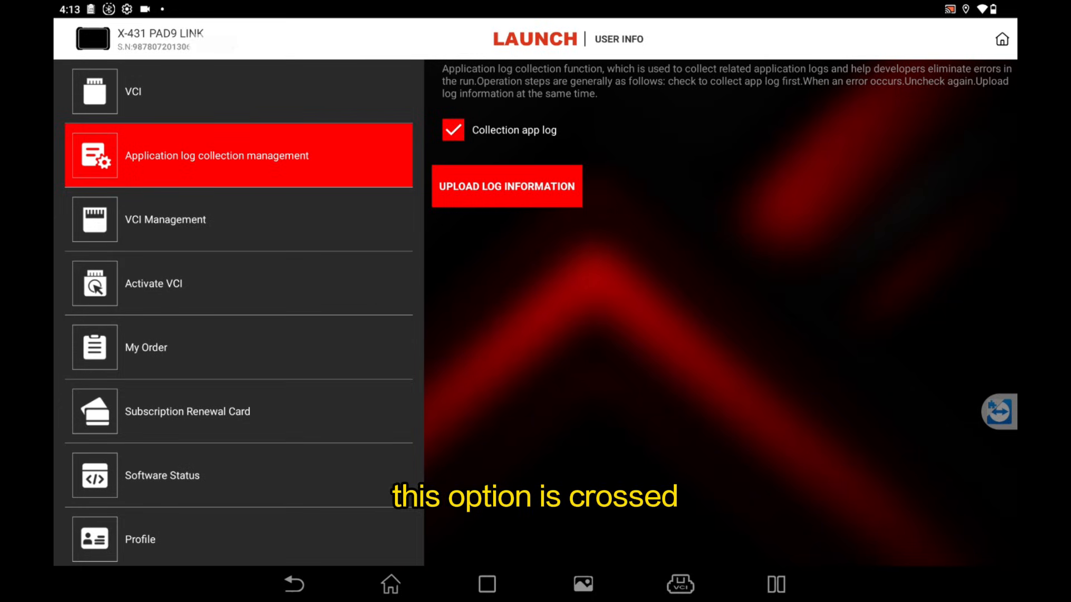
click(452, 130)
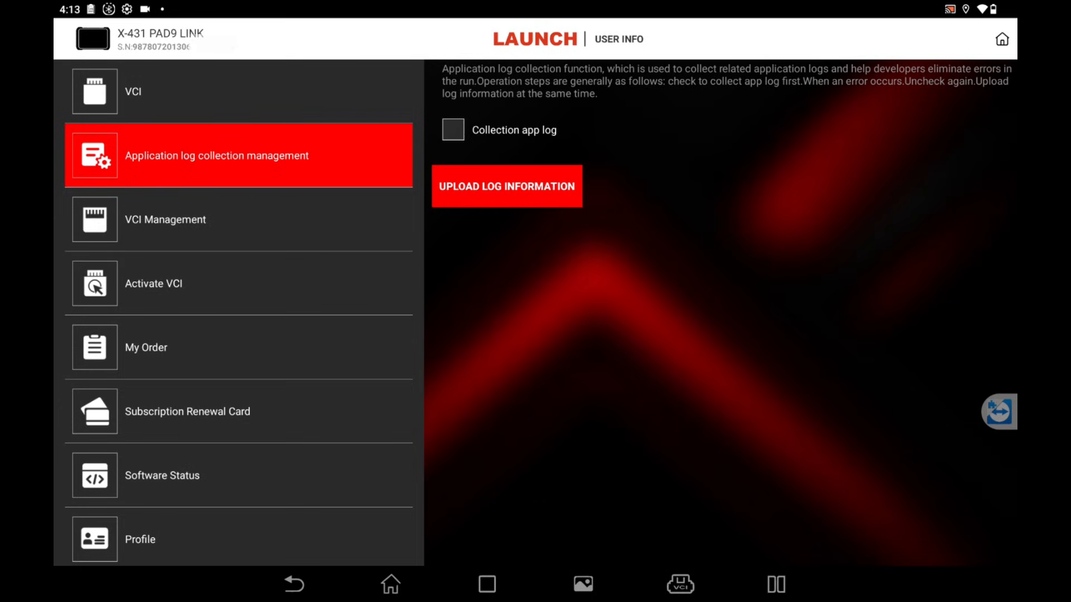
click(453, 130)
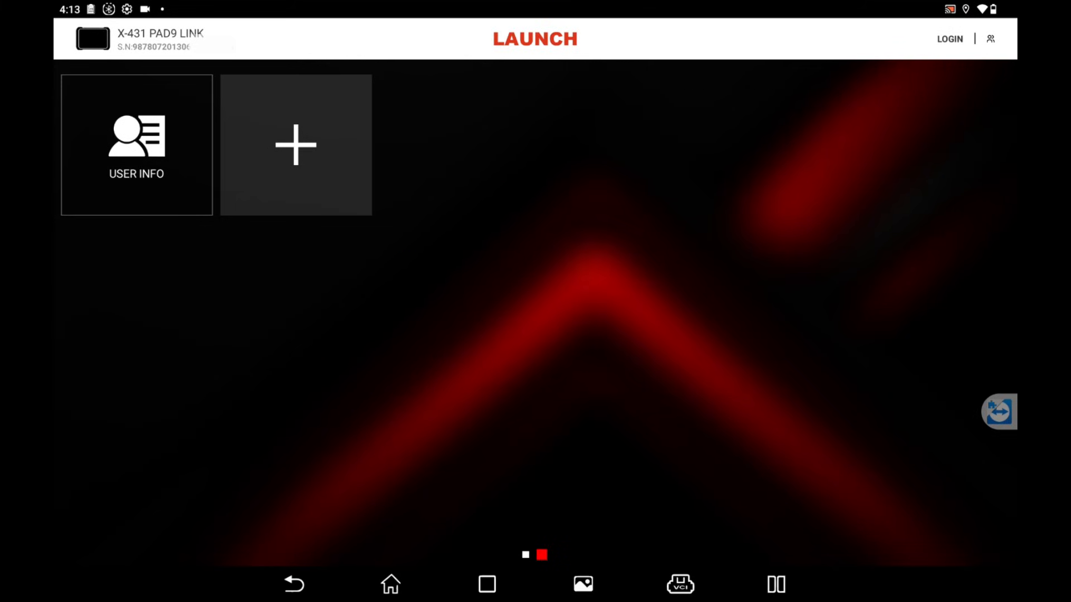
- Open LOCAL DIAGNOSE from page one and dismiss the connector Notes message with OK
scroll(left, 3)
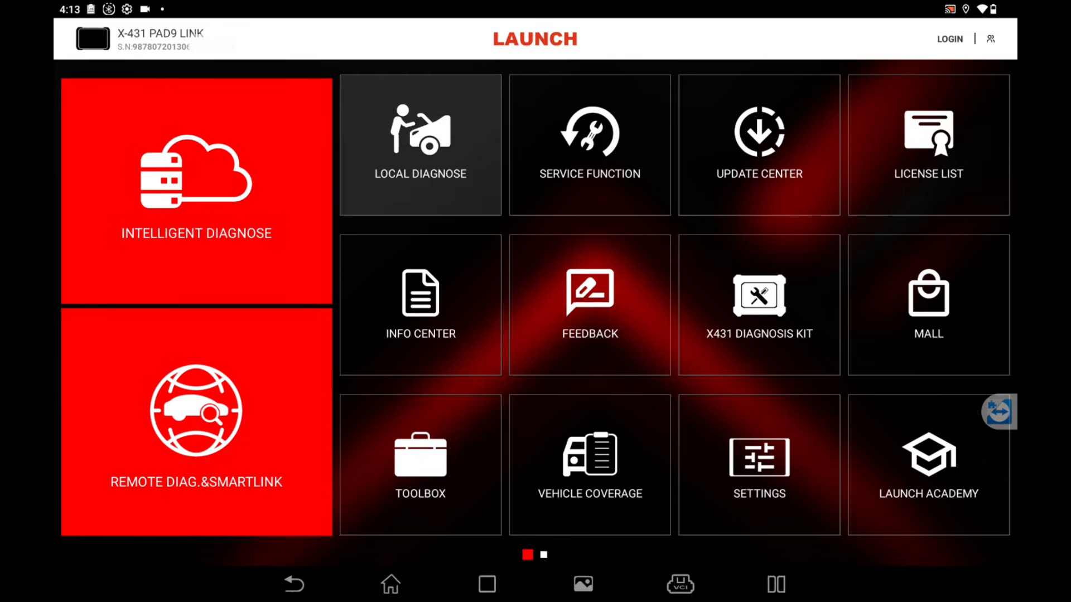
click(420, 144)
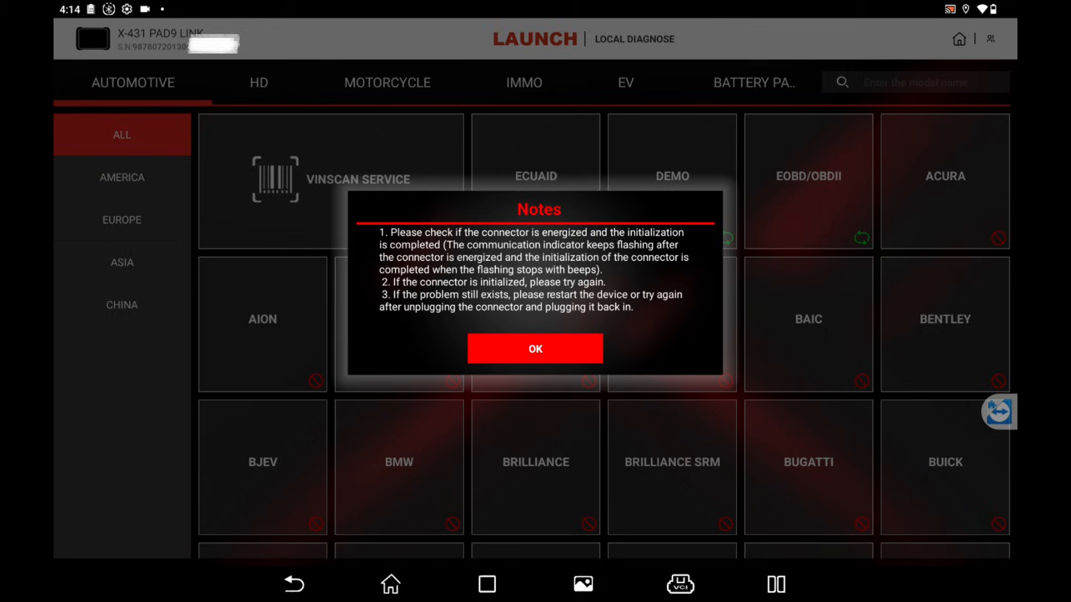
click(535, 349)
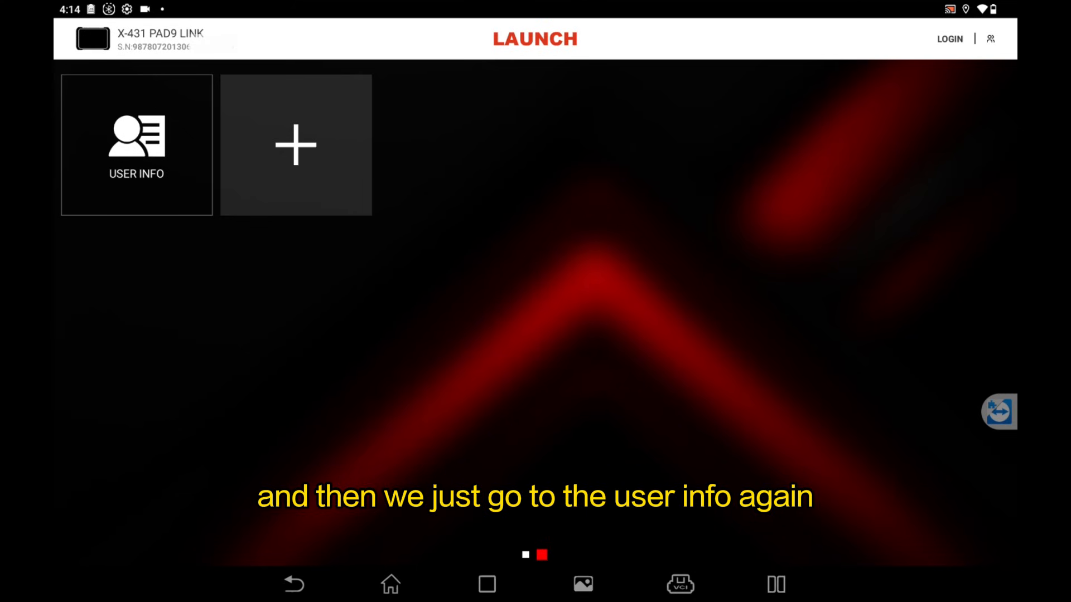
- Reopen USER INFO and its Application log collection management page
click(136, 143)
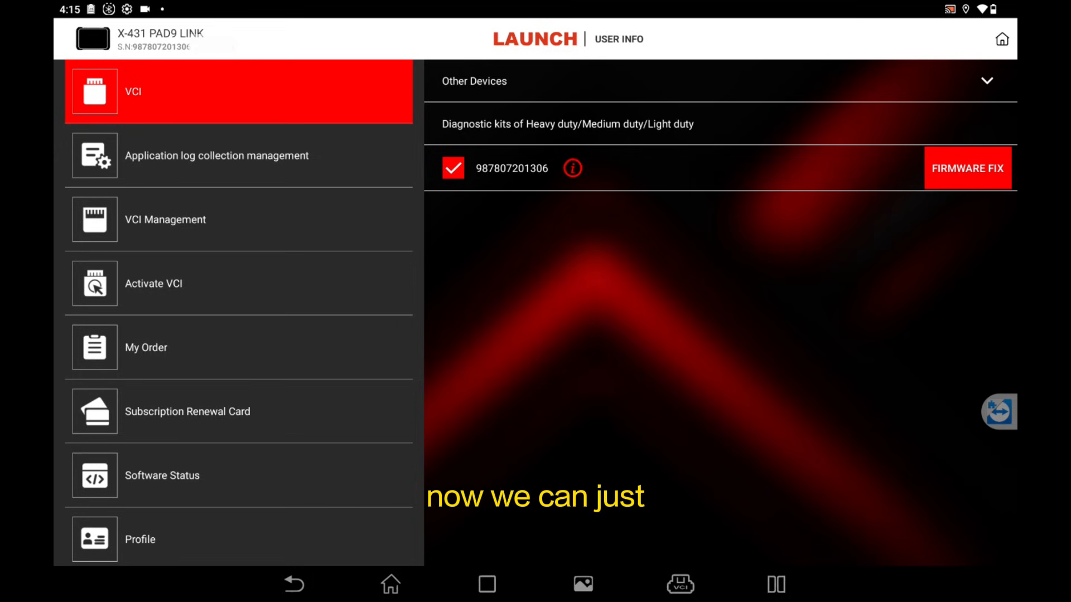
click(216, 155)
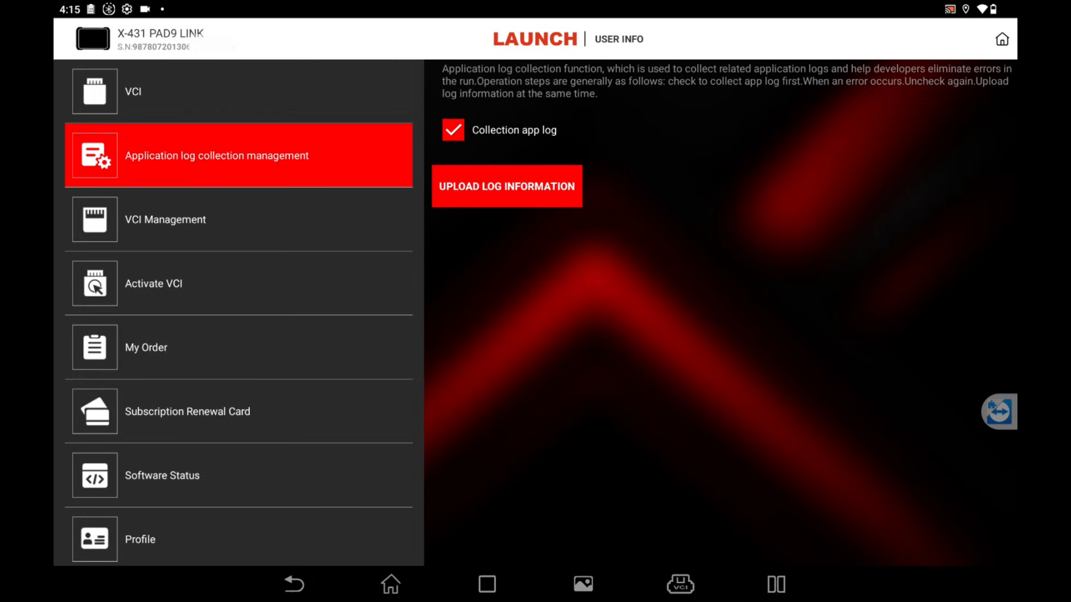